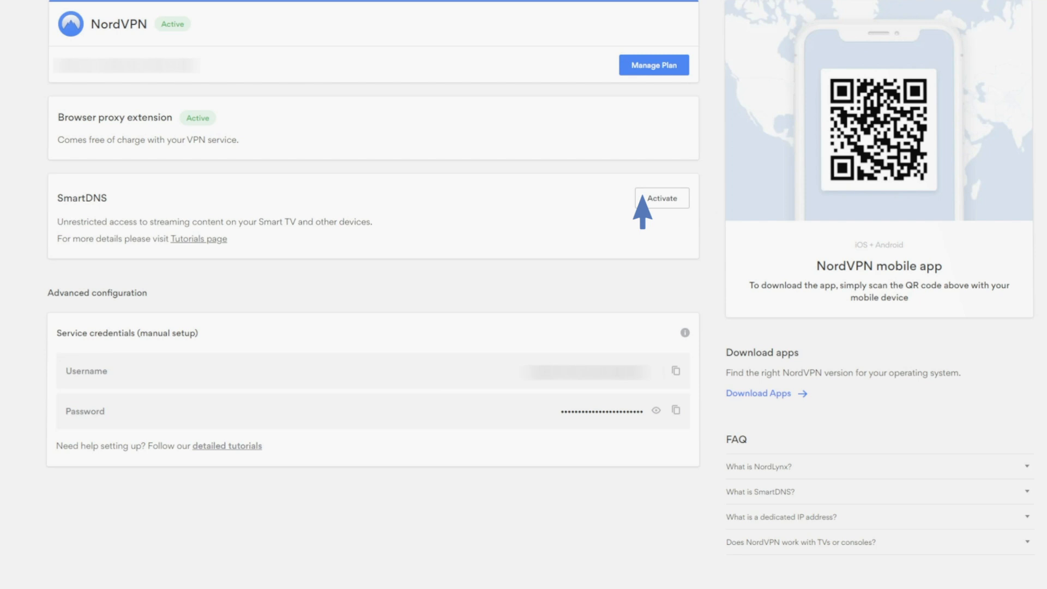
# Activate SmartDNS for the detected IP address and acknowledge the confirmation notice.
pyautogui.click(661, 197)
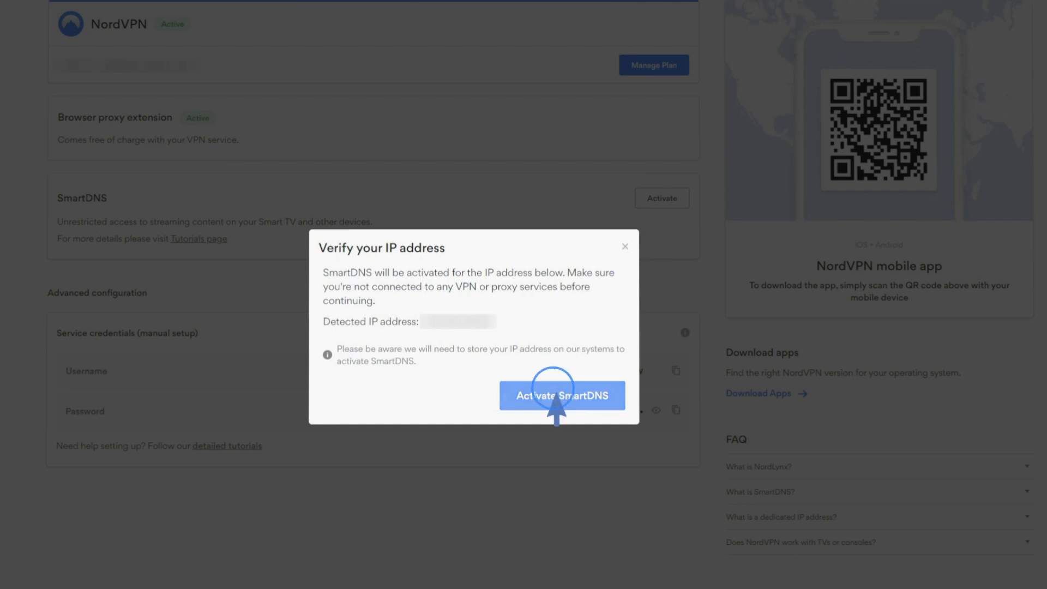
pyautogui.click(562, 395)
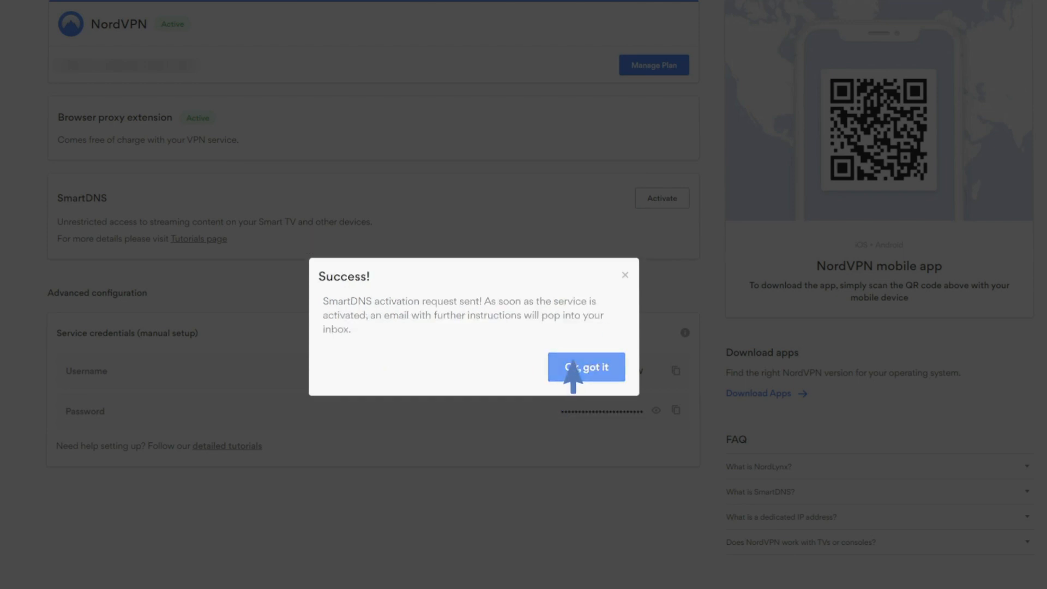
pyautogui.click(585, 367)
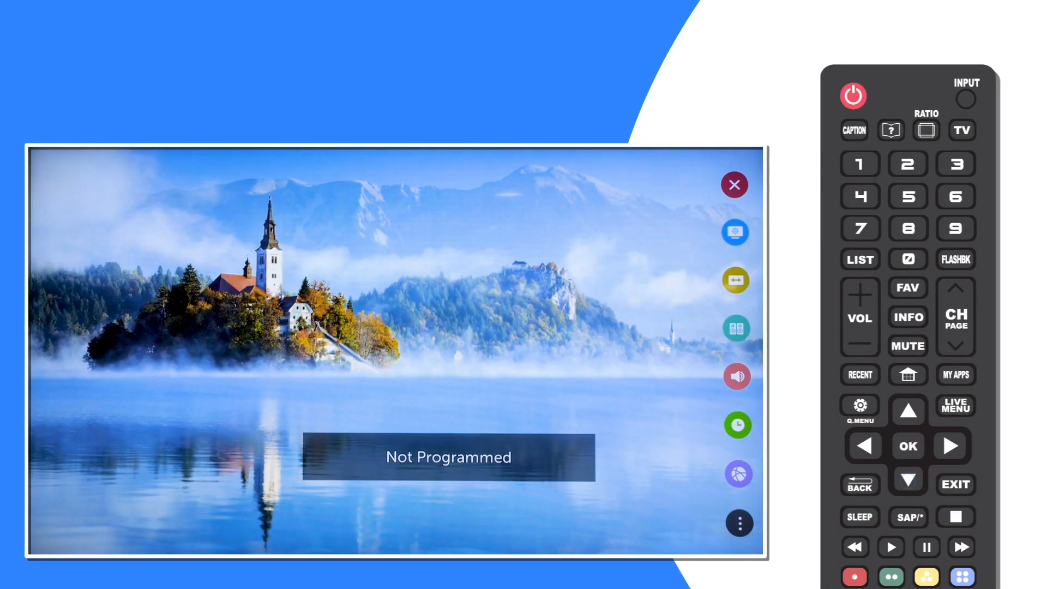
# Go to All Settings > Network > Wi-Fi Connection on the TV.
pyautogui.click(908, 480)
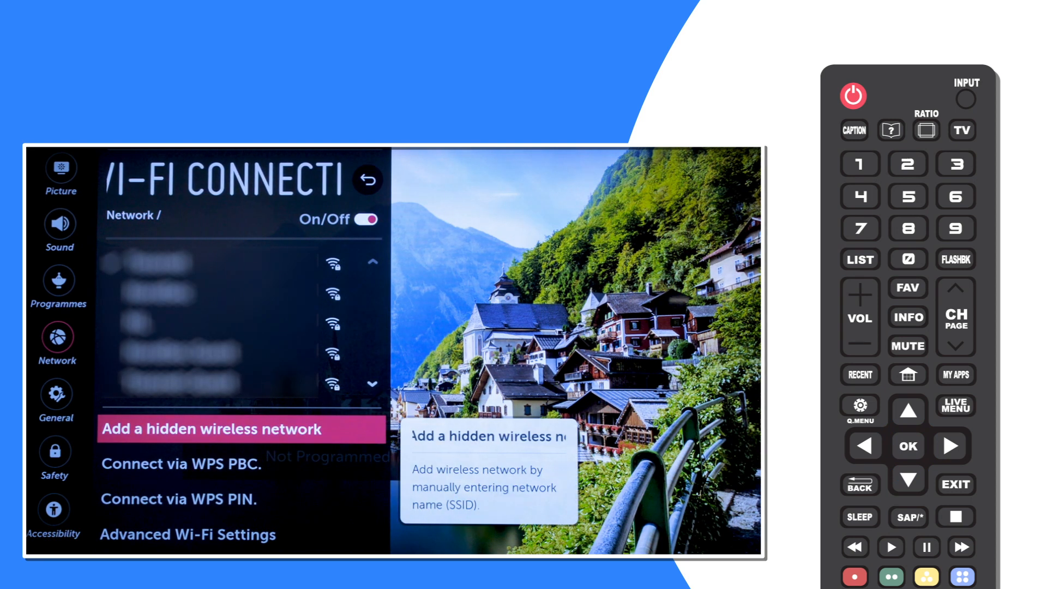
# Open Advanced Wi-Fi Settings and choose EDIT for the connection details.
pyautogui.press('down')
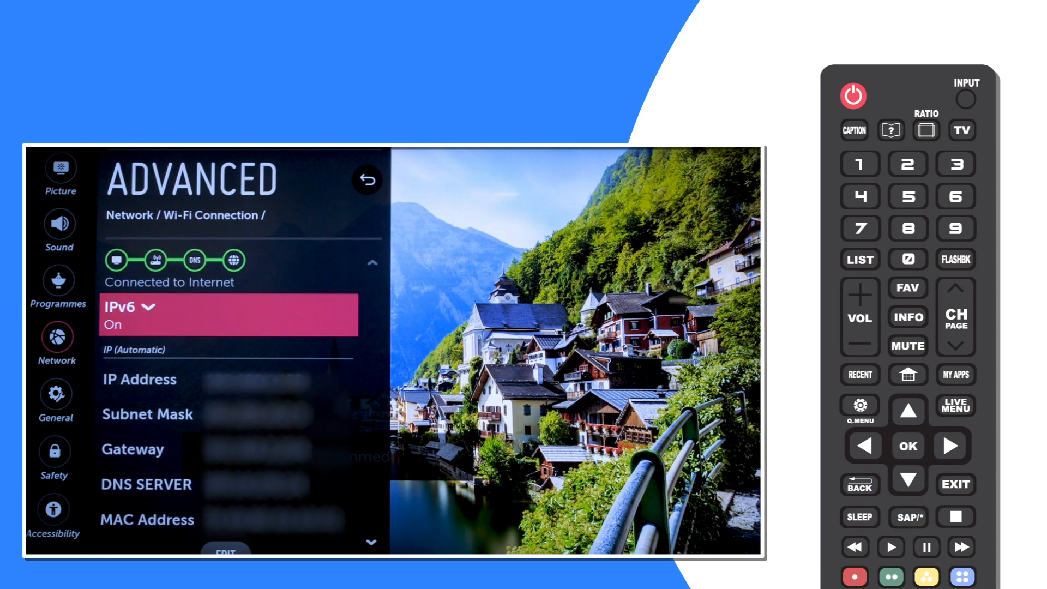
pyautogui.click(131, 307)
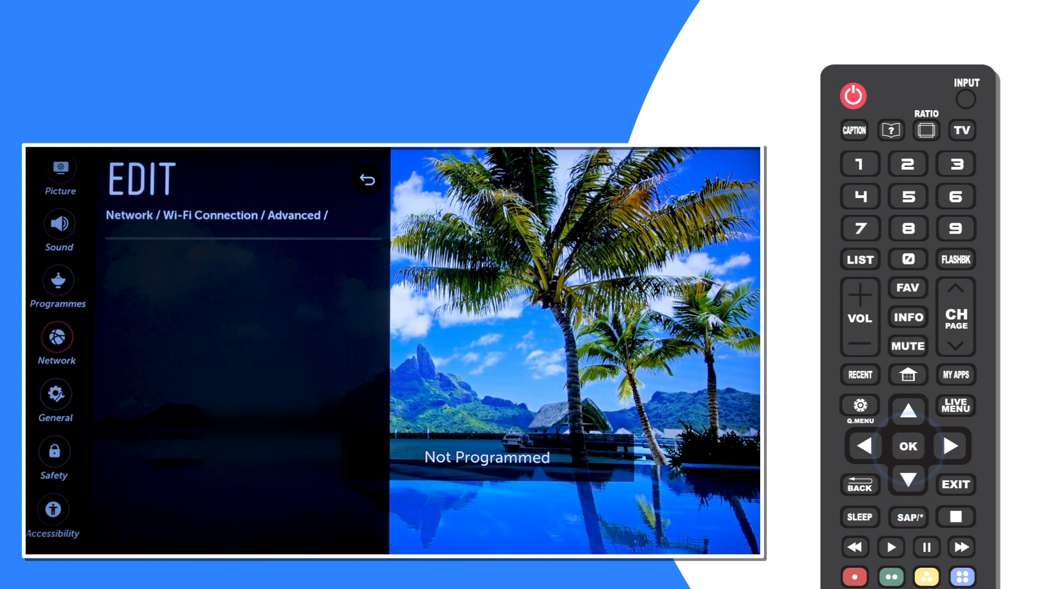
# Turn off Set Automatically, enter DNS server 103.86.96.103, and reconnect.
pyautogui.click(907, 446)
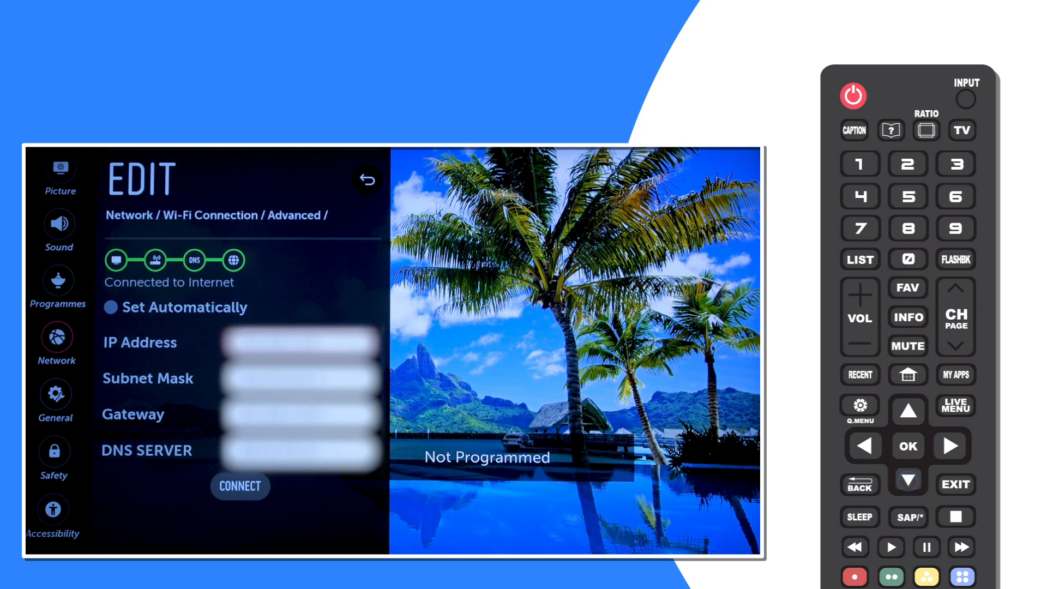
pyautogui.click(907, 480)
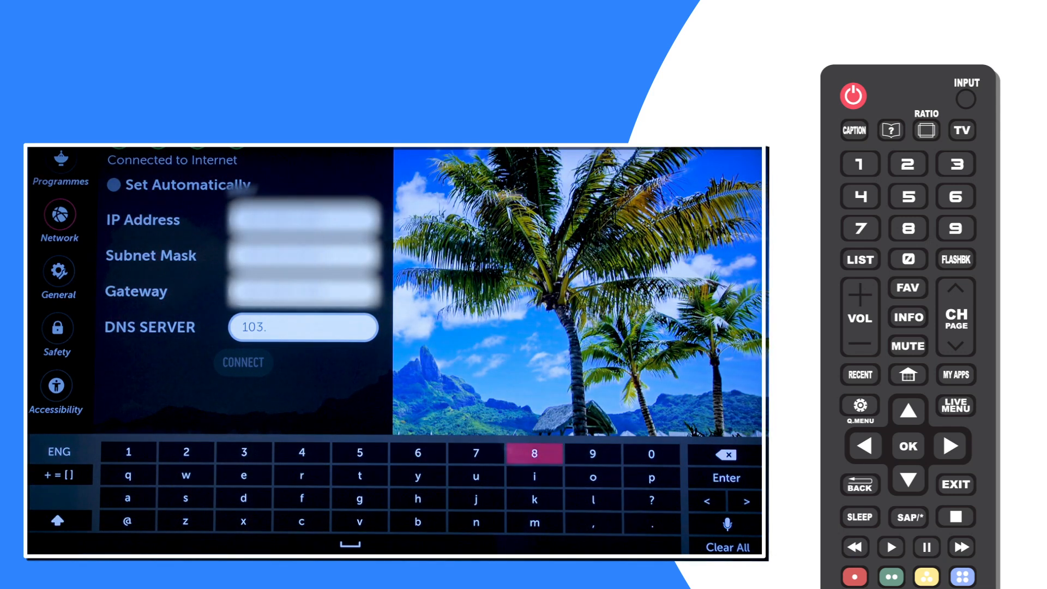
pyautogui.click(591, 453)
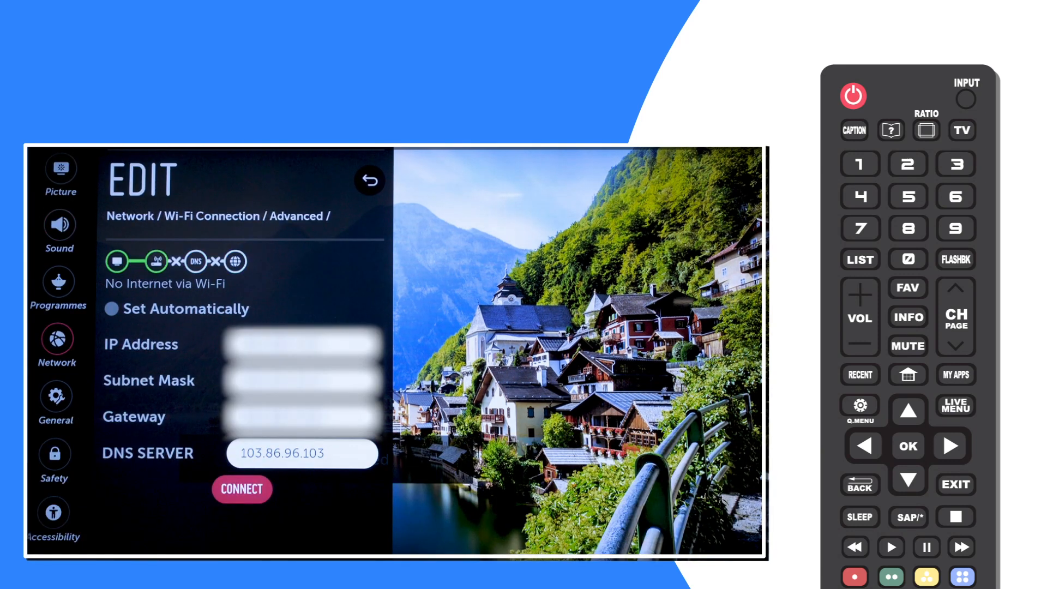
pyautogui.click(241, 489)
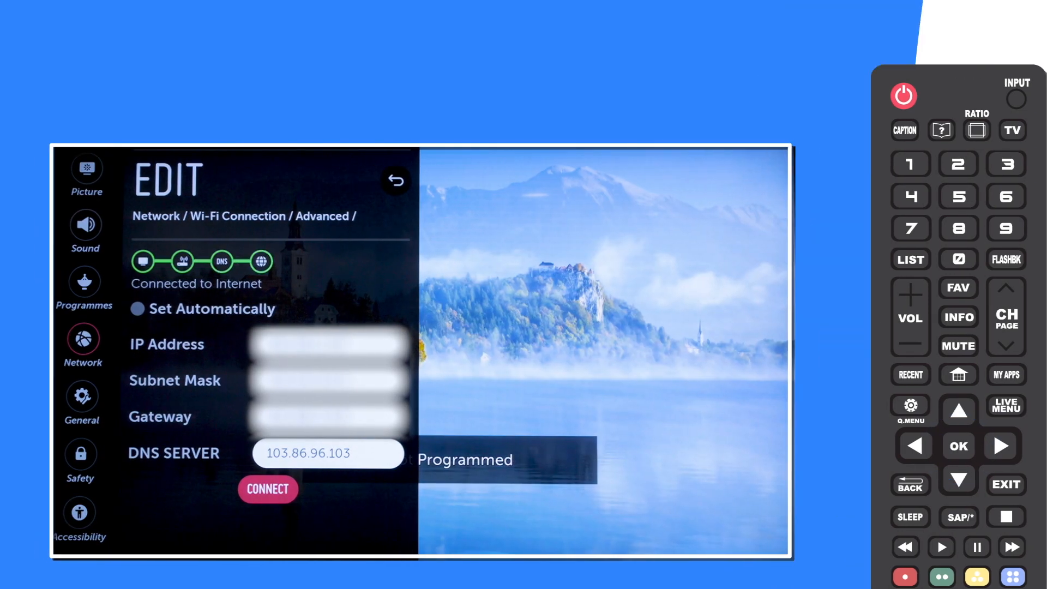